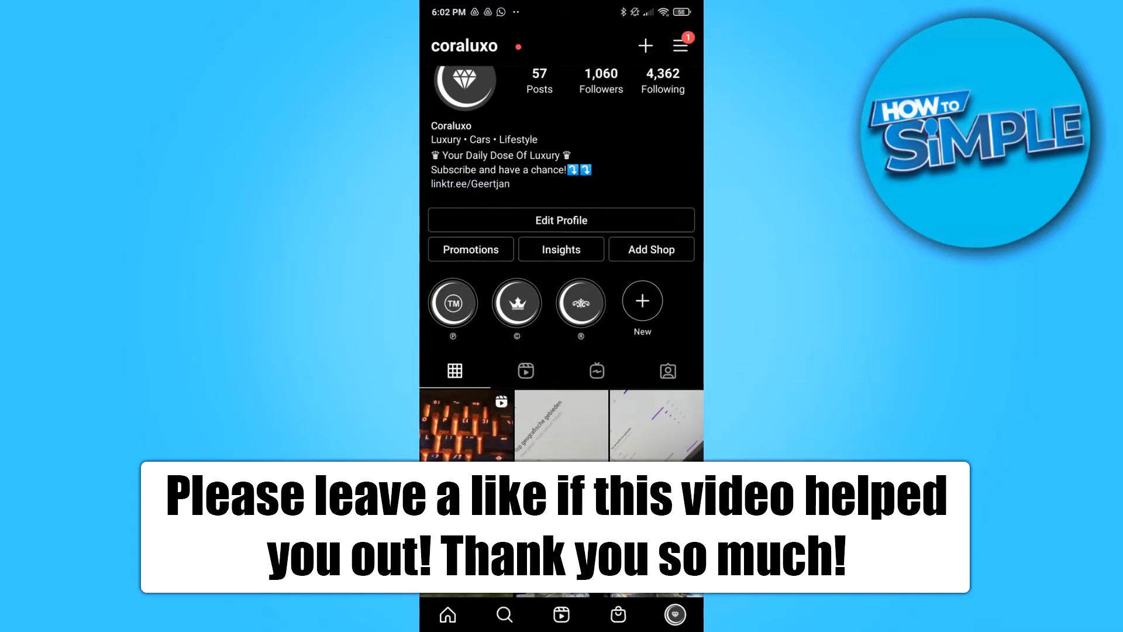
Go from the profile's menu to Settings and then the Privacy page with the Private Account toggle
scroll("down", 3)
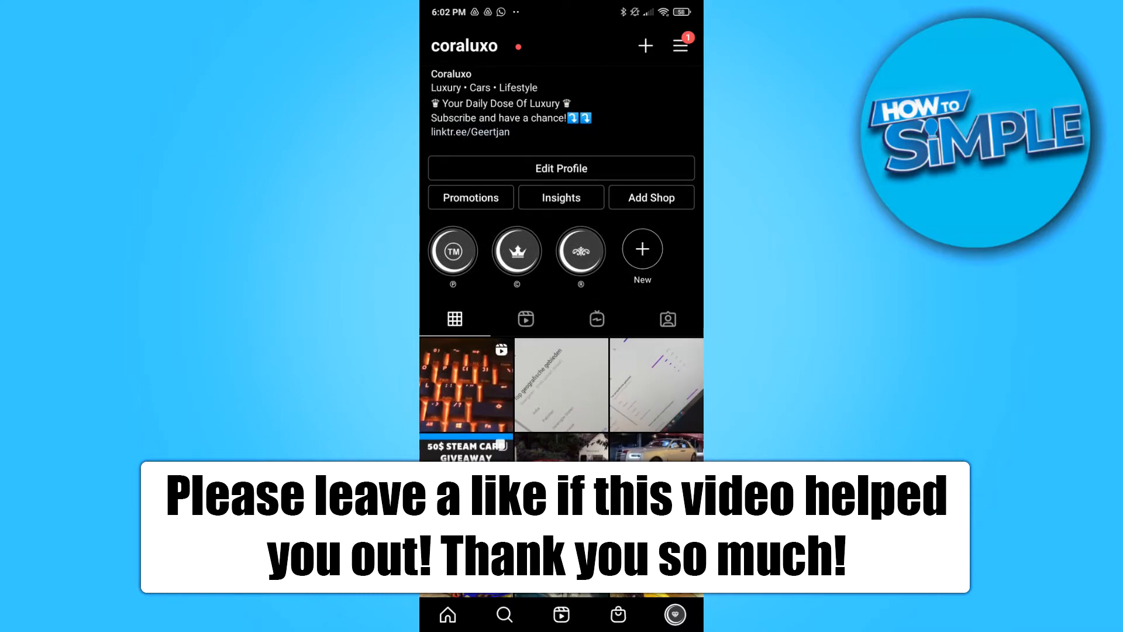
scroll("down", 3)
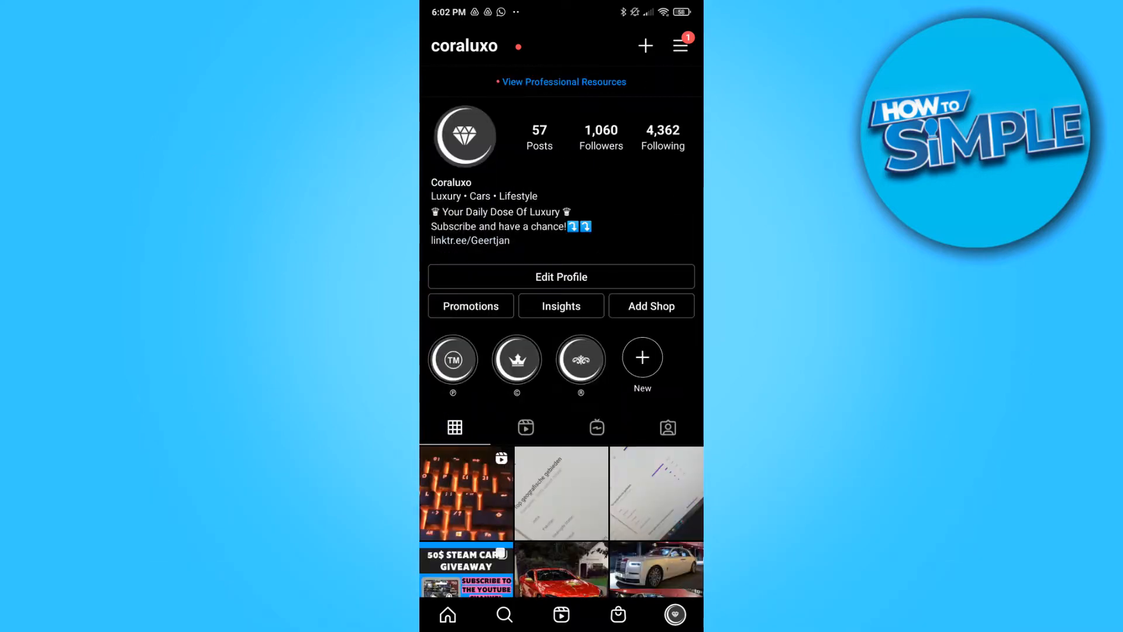
scroll("down", 3)
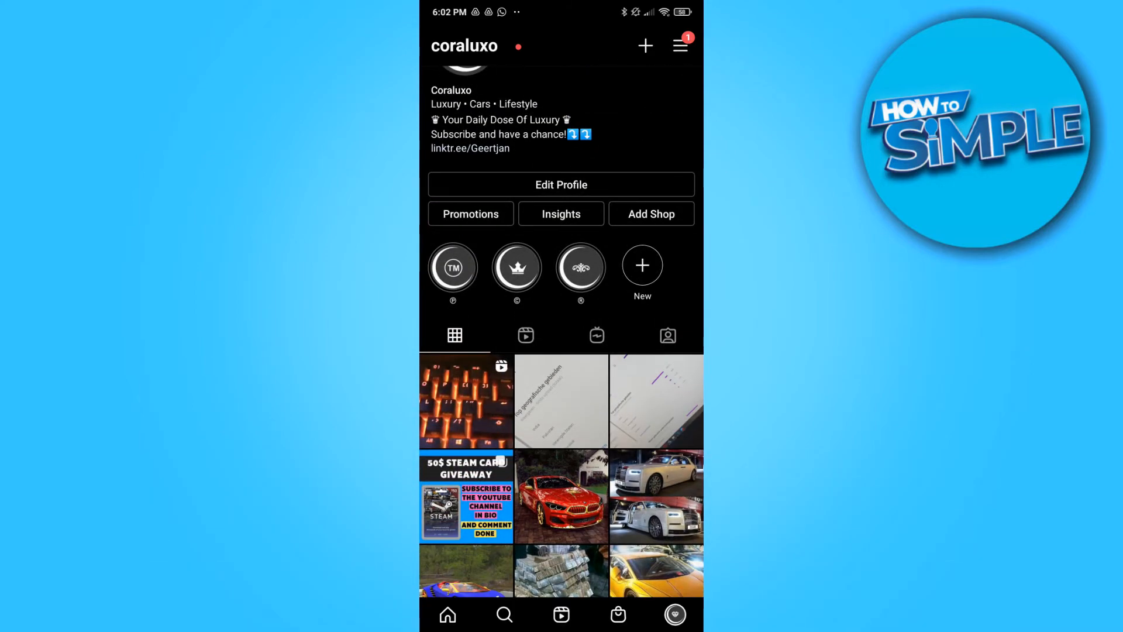
scroll("down", 3)
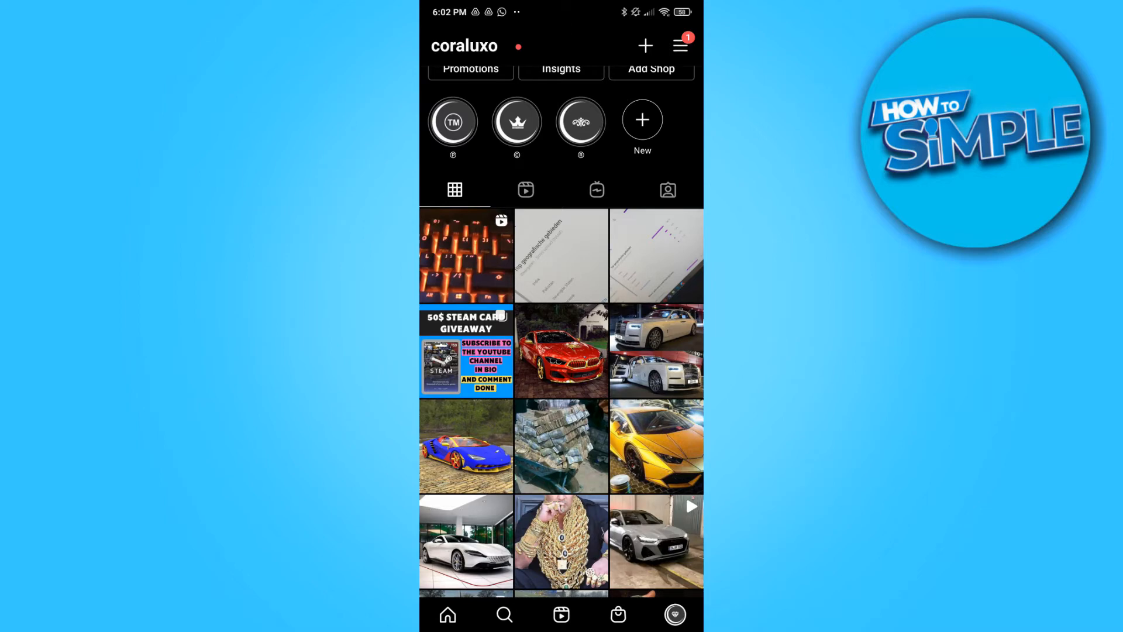
scroll("down", 3)
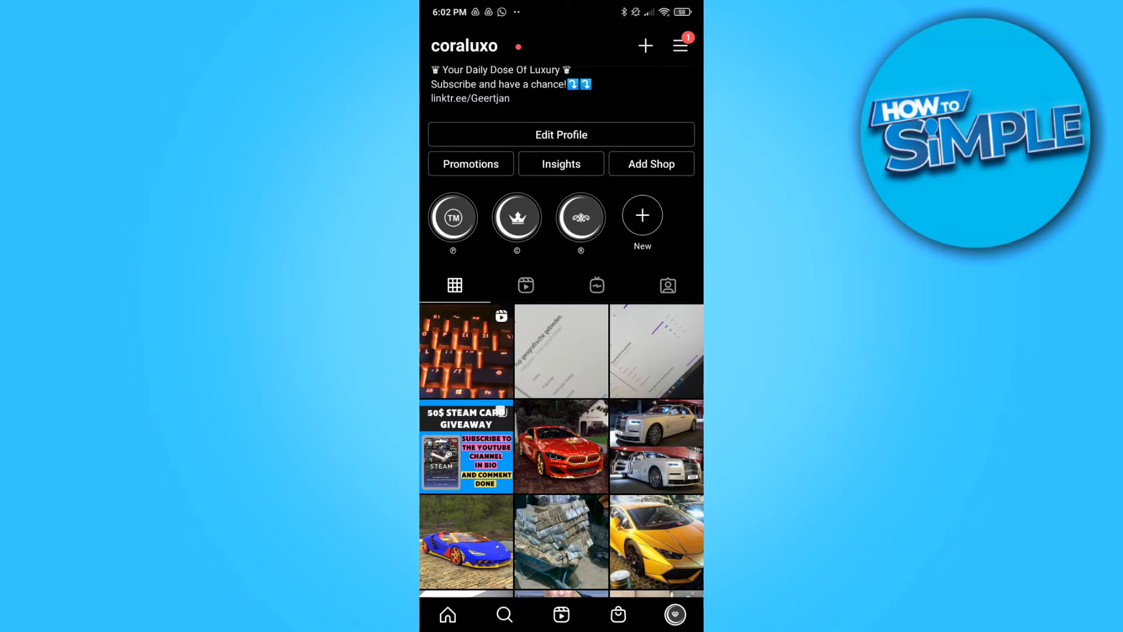
scroll("down", 3)
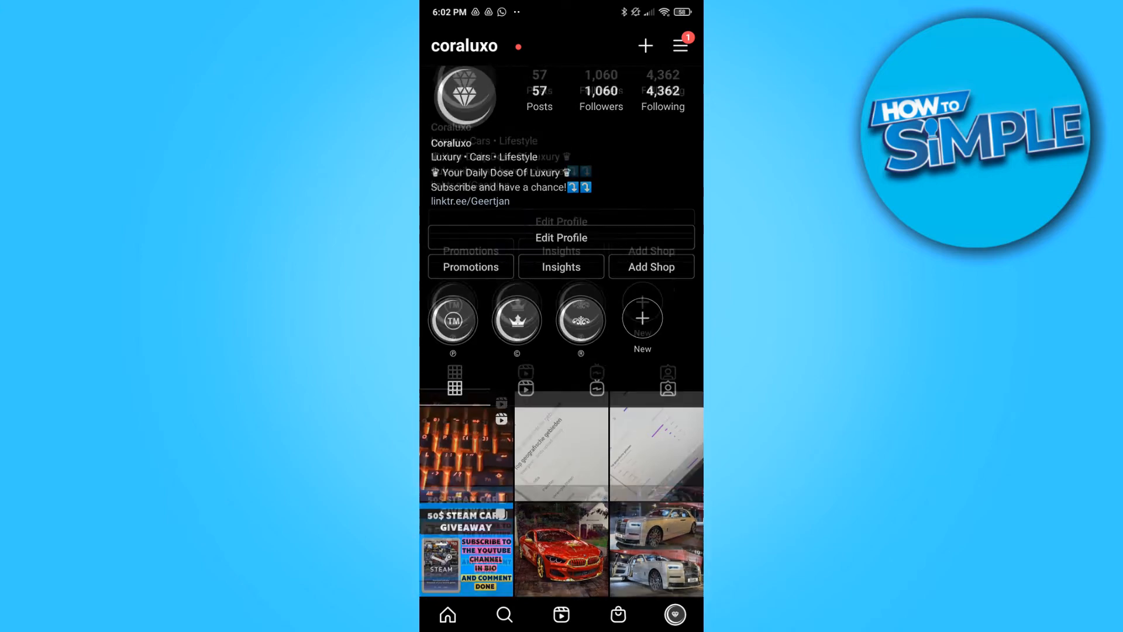
scroll("down", 3)
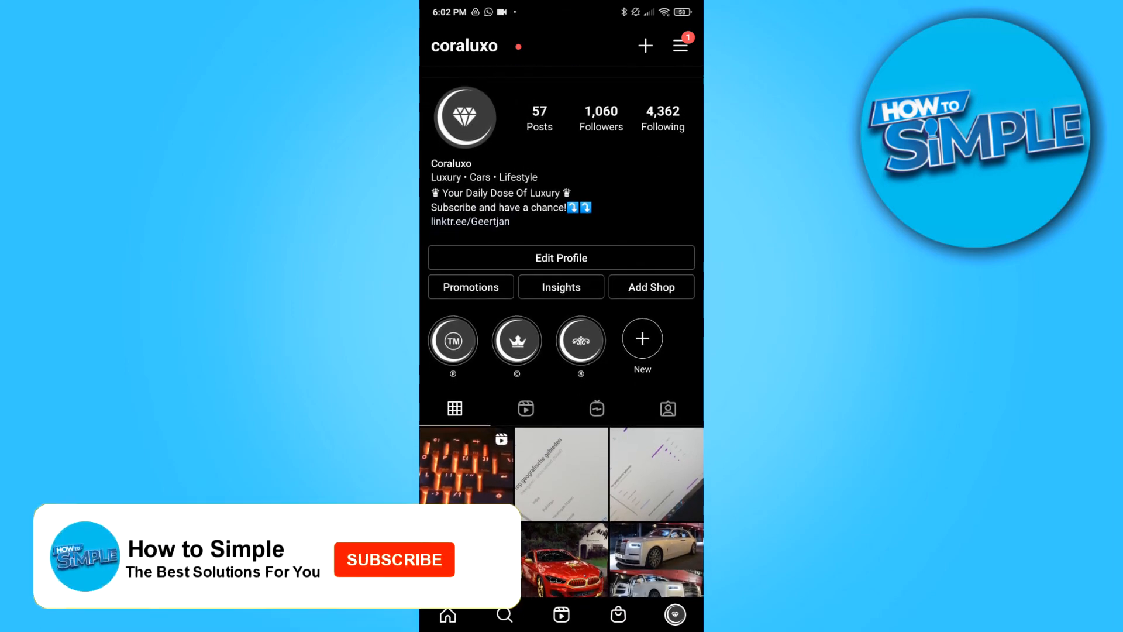
left_click(678, 44)
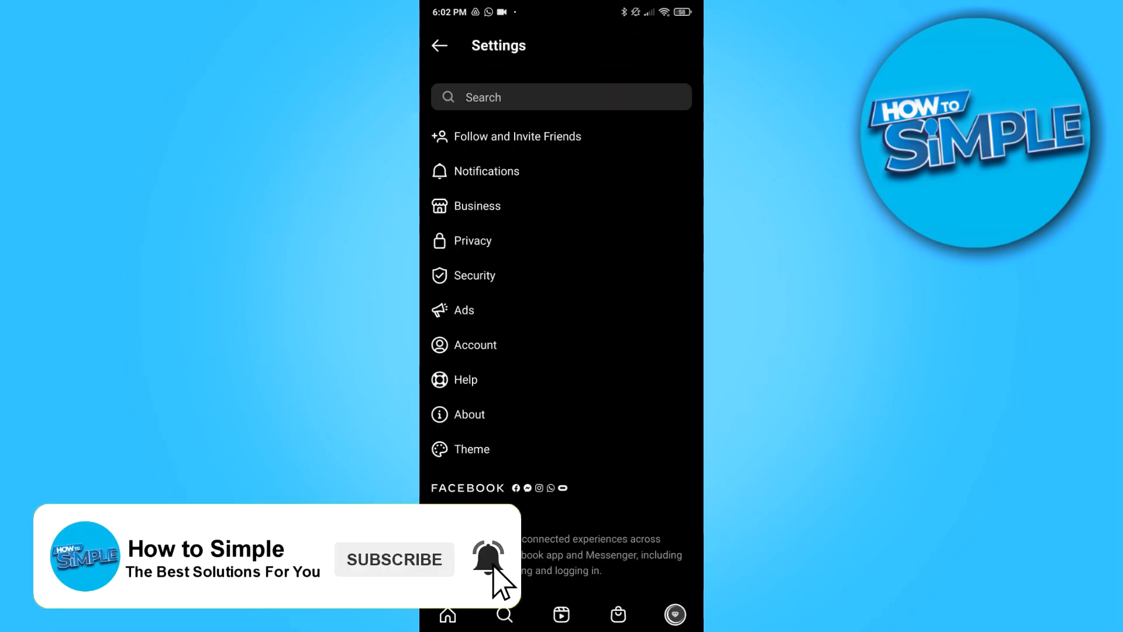
left_click(471, 241)
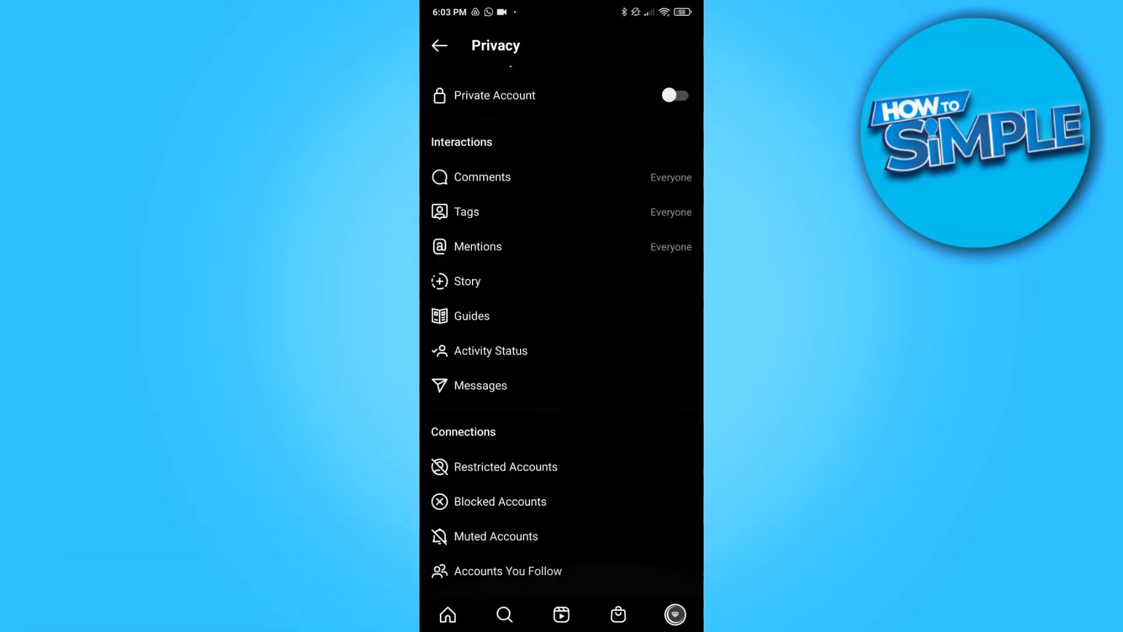
Review the Private Account toggle, leaving it off, and return to the coraluxo profile
scroll("down", 3)
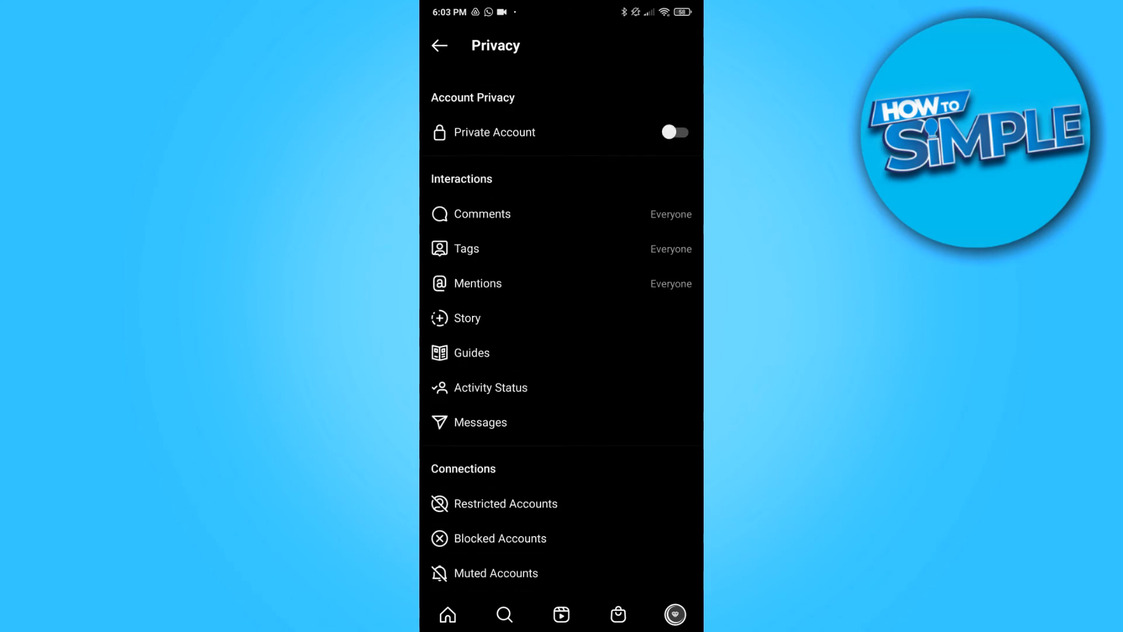
scroll("up", 3)
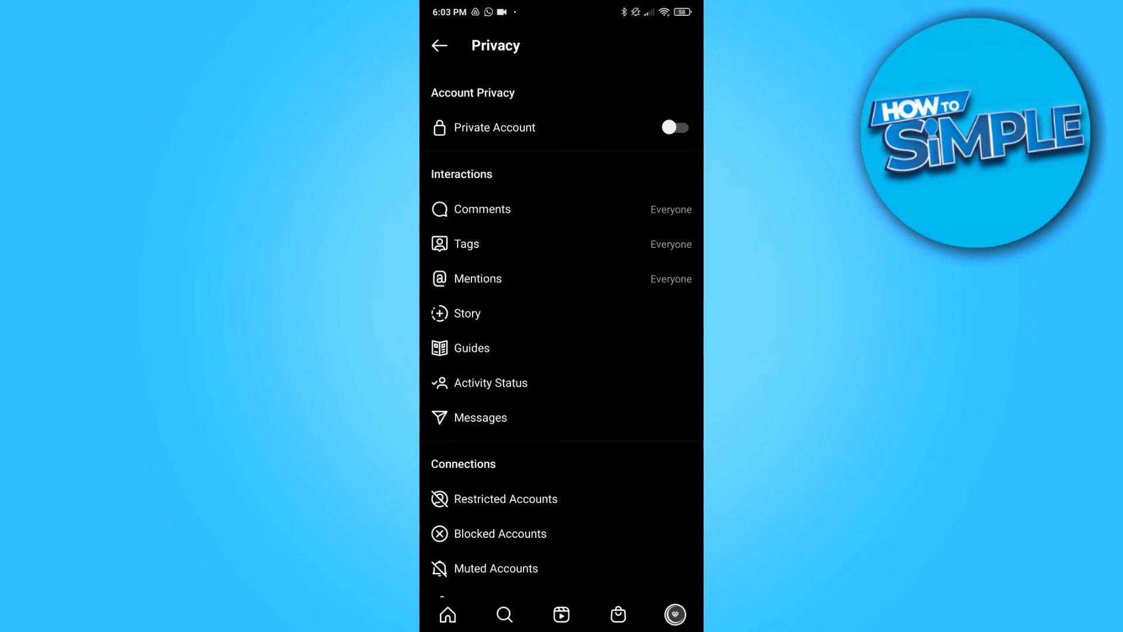
left_click(438, 45)
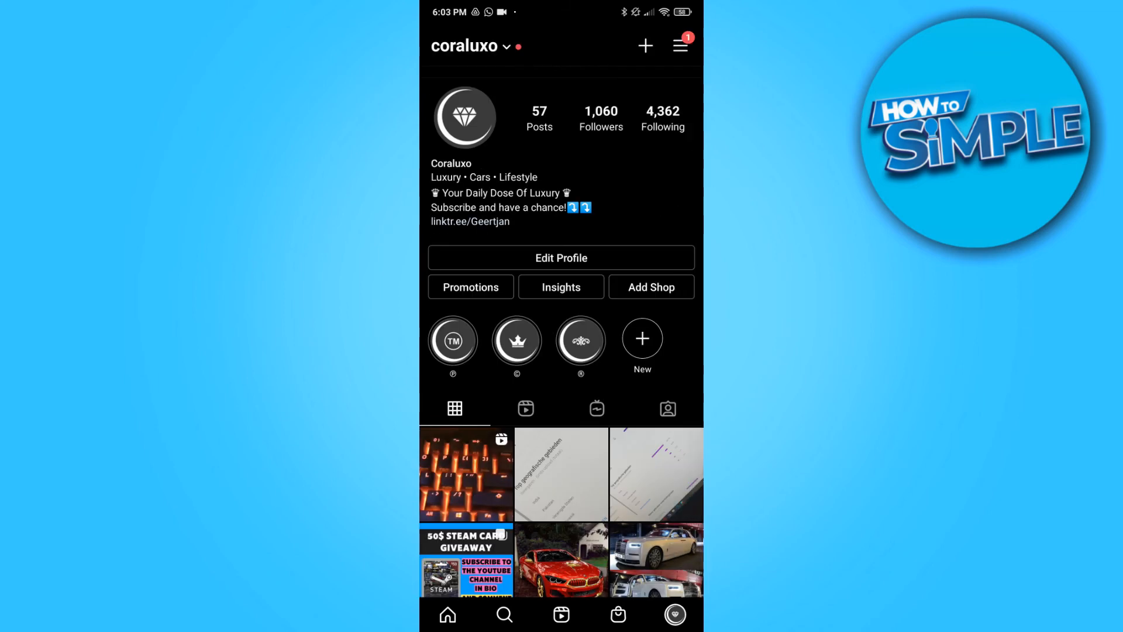